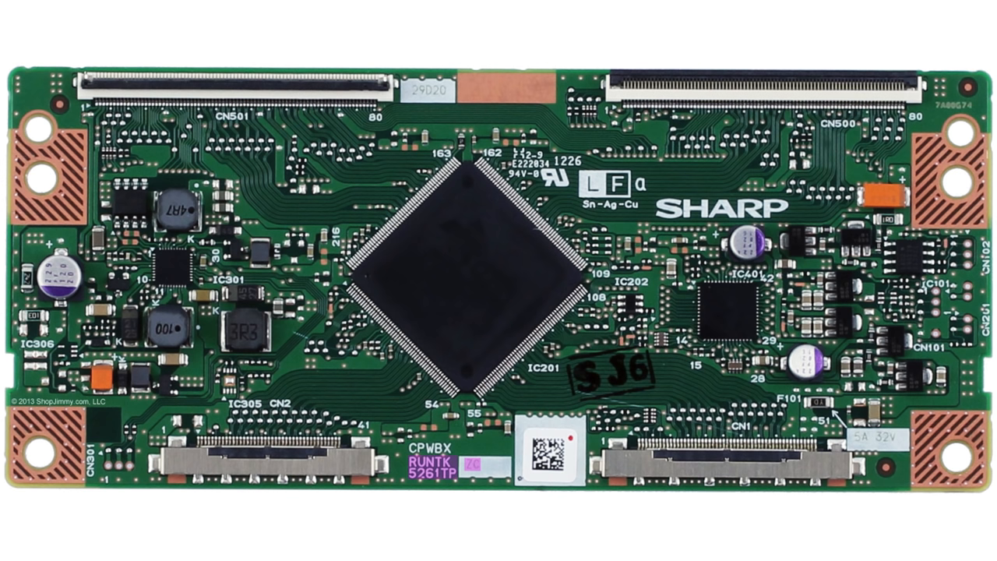
{"action": "left_click", "coordinate": [233, 250]}
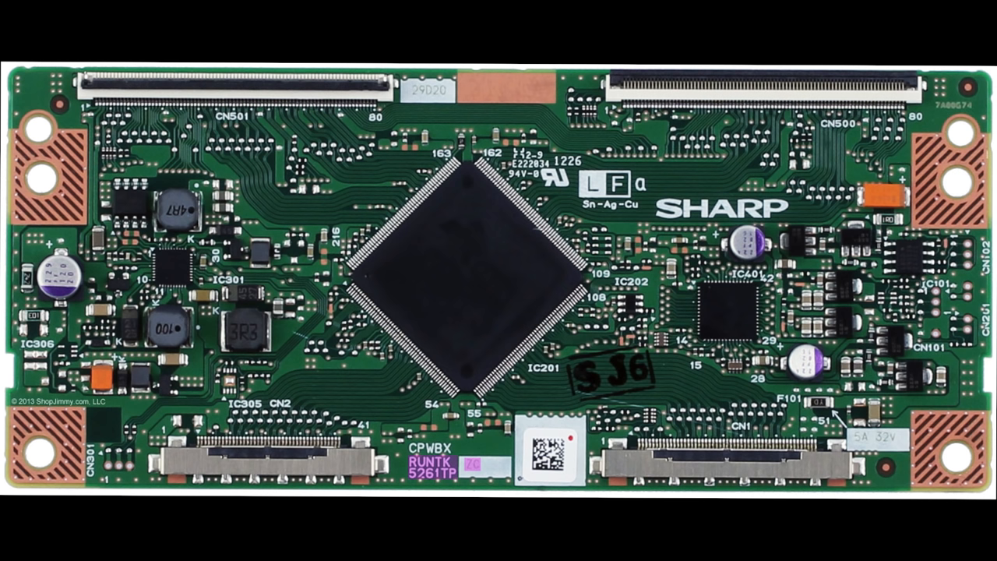
{"action": "left_click", "coordinate": [231, 253]}
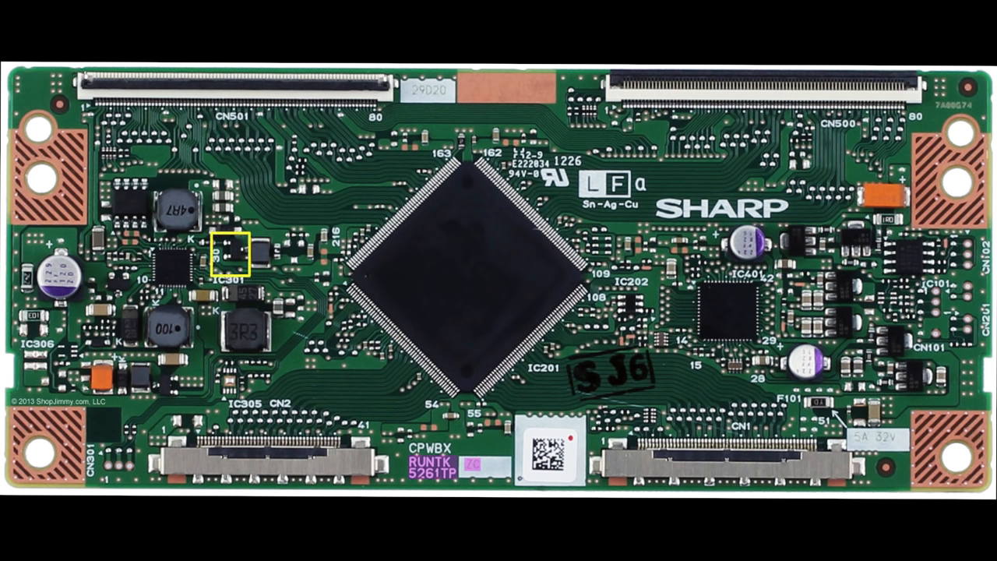